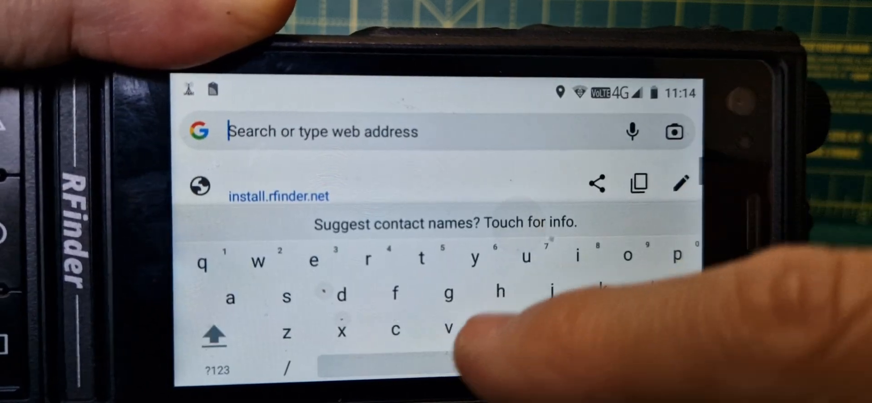
- Type the start of 'install.rfinder.net' into Chrome's address bar
text(i)
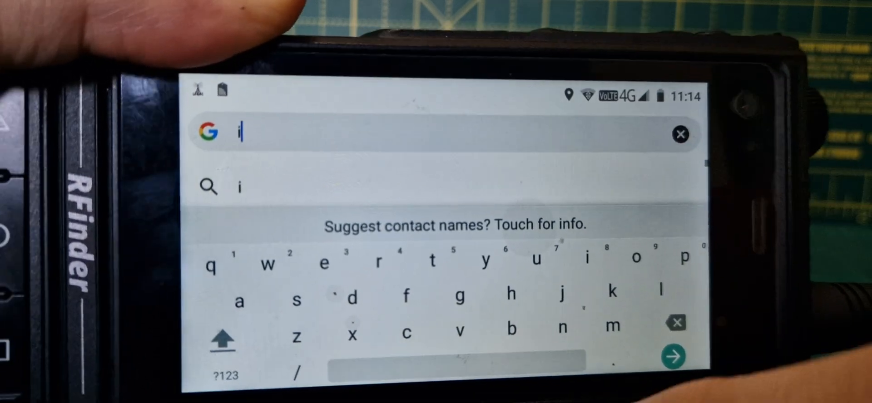
text(nst)
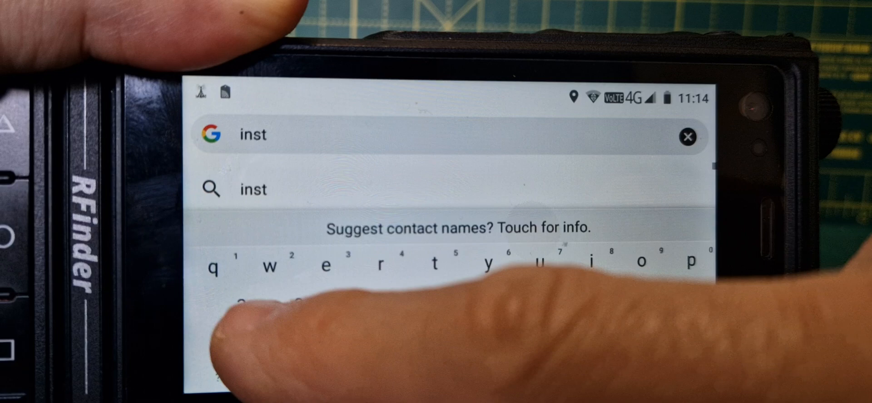
text(aol)
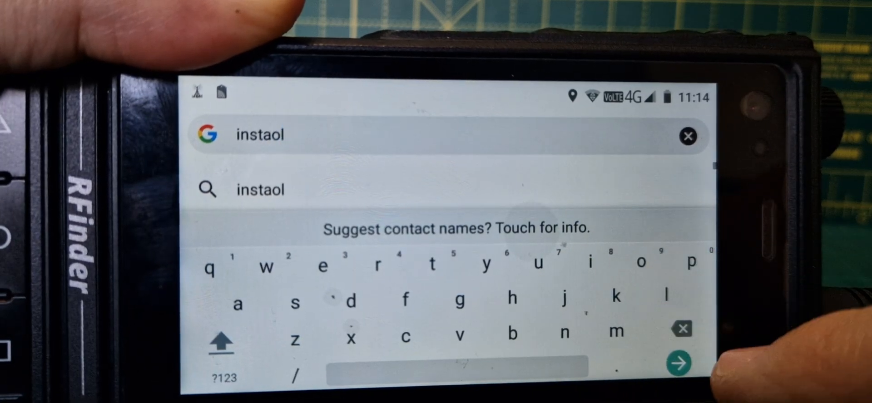
click(681, 329)
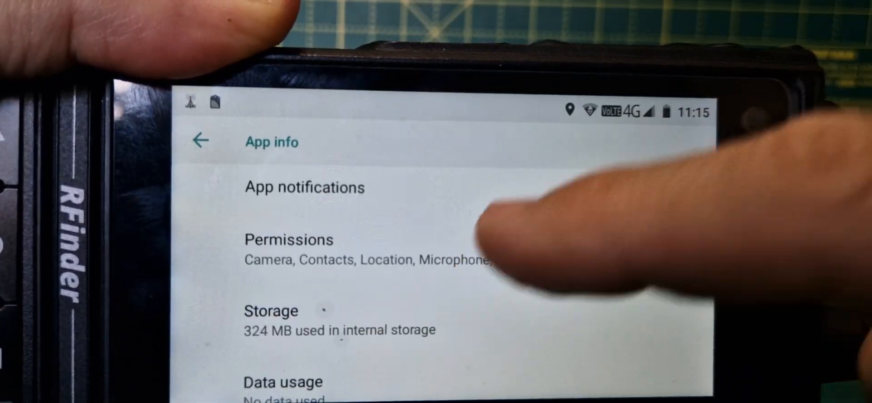
- Turn on Chrome's Storage permission to read and modify SD card contents, then return to App info
click(289, 239)
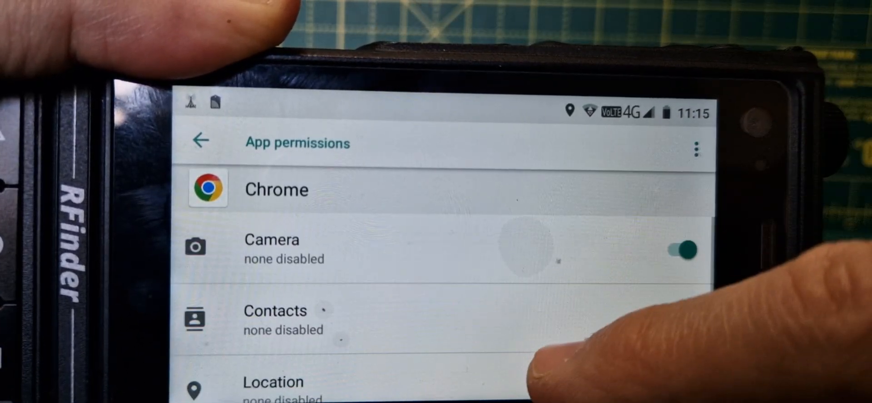
scroll(down, 3)
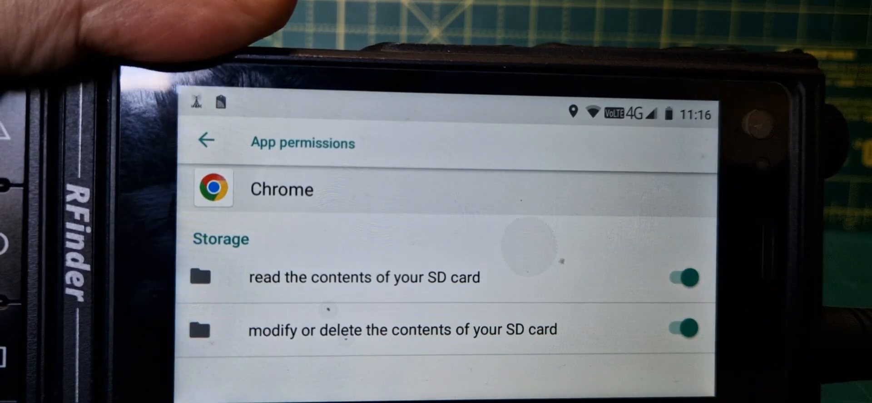
click(206, 141)
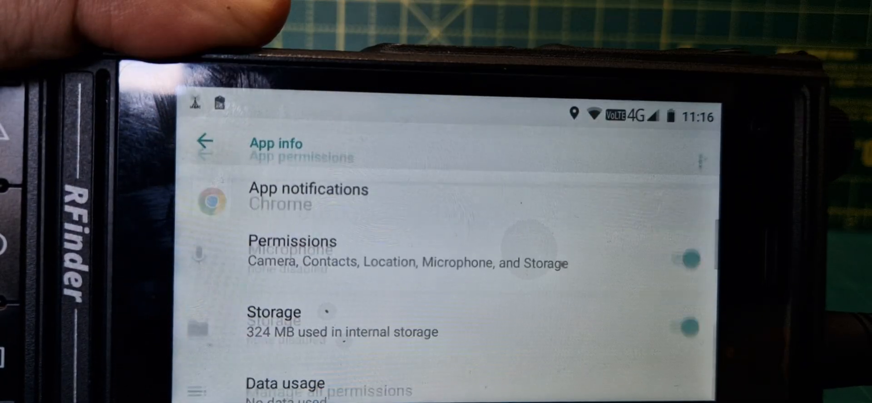
- Enable File Manager's Storage permission for the SD card, then return to the installed apps list
click(204, 141)
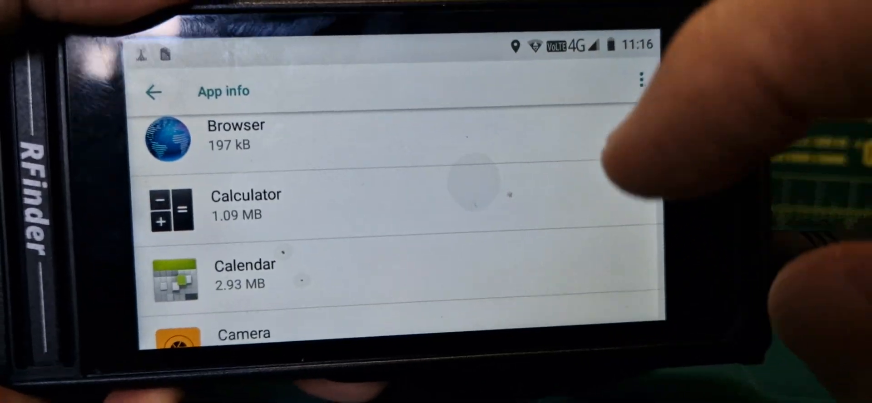
scroll(down, 3)
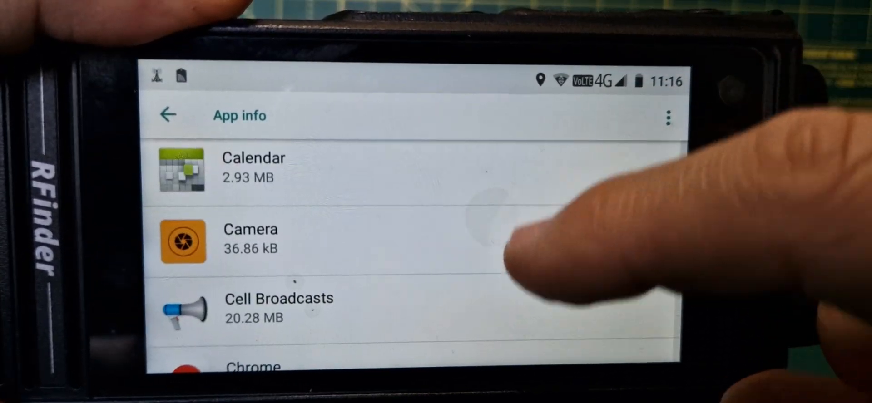
scroll(down, 3)
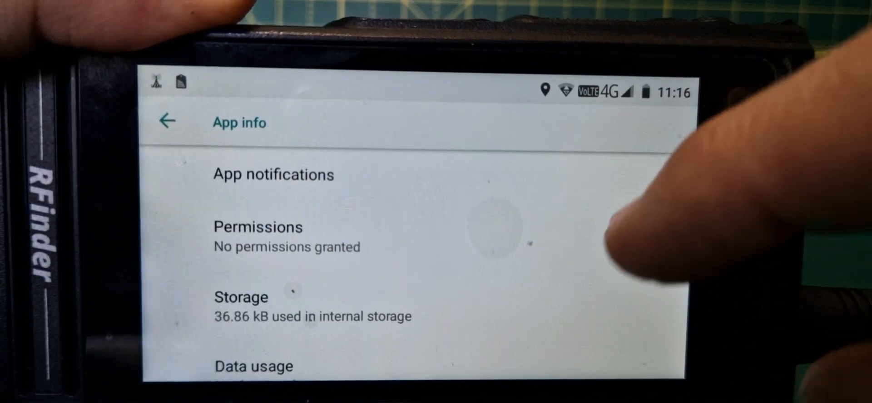
click(258, 228)
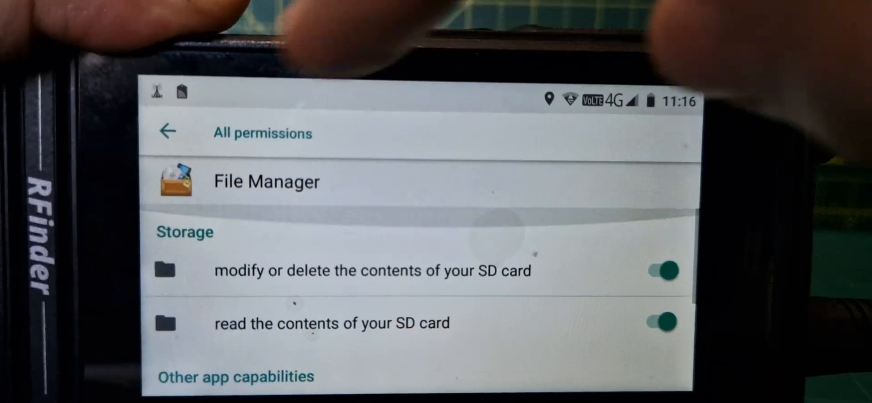
click(165, 133)
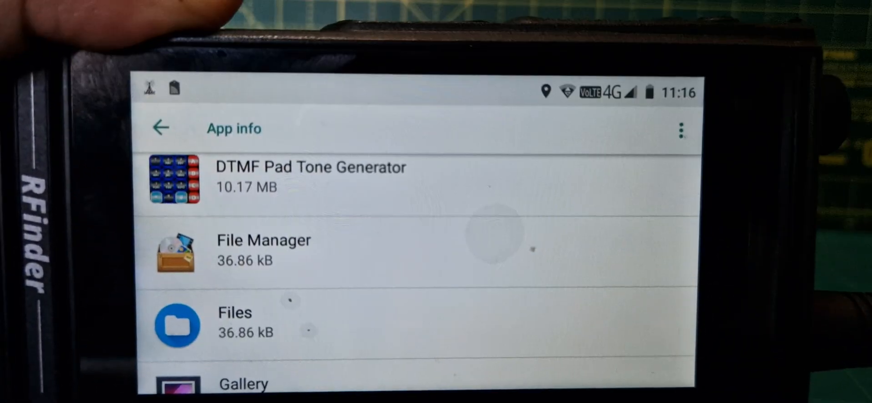